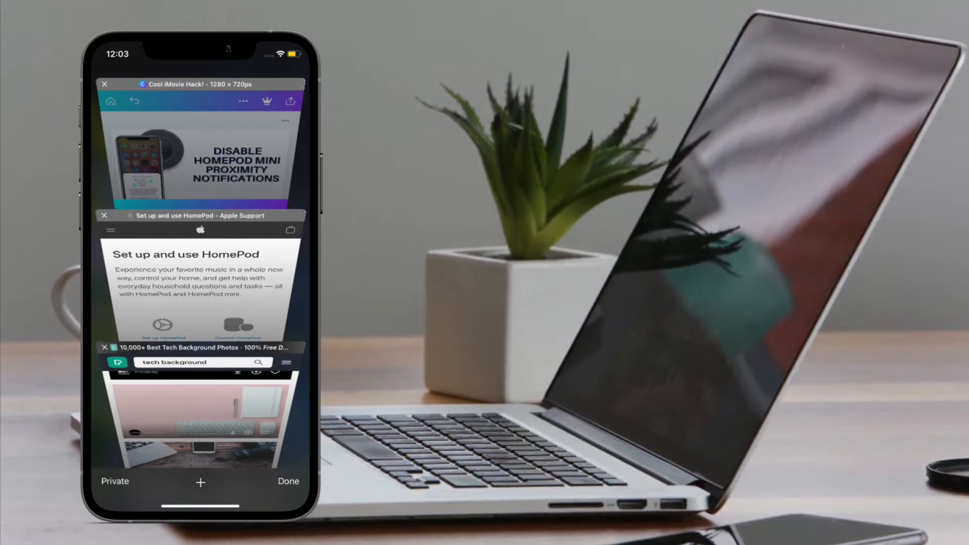
Step: Reach Safari Websites via Privacy > Location Services and set its location access to Never
click(115, 481)
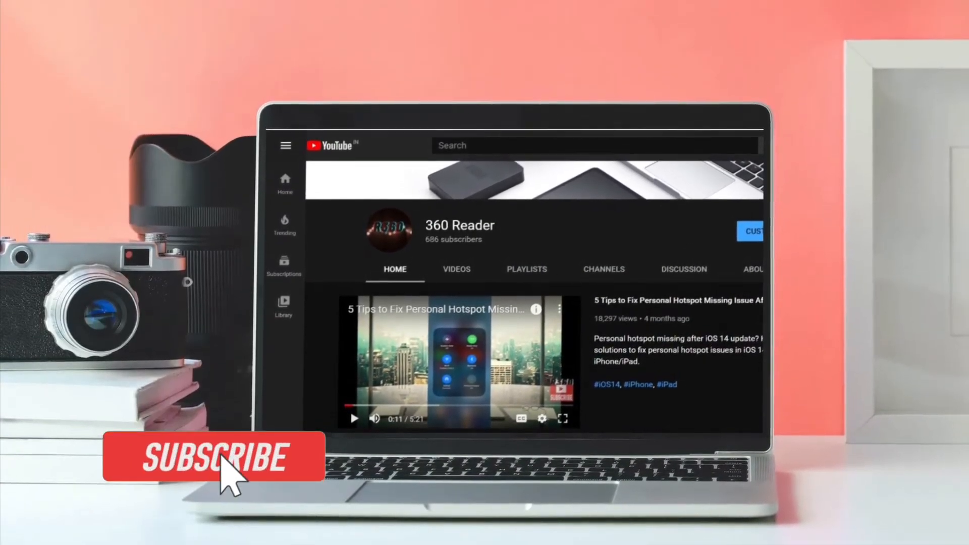
click(213, 457)
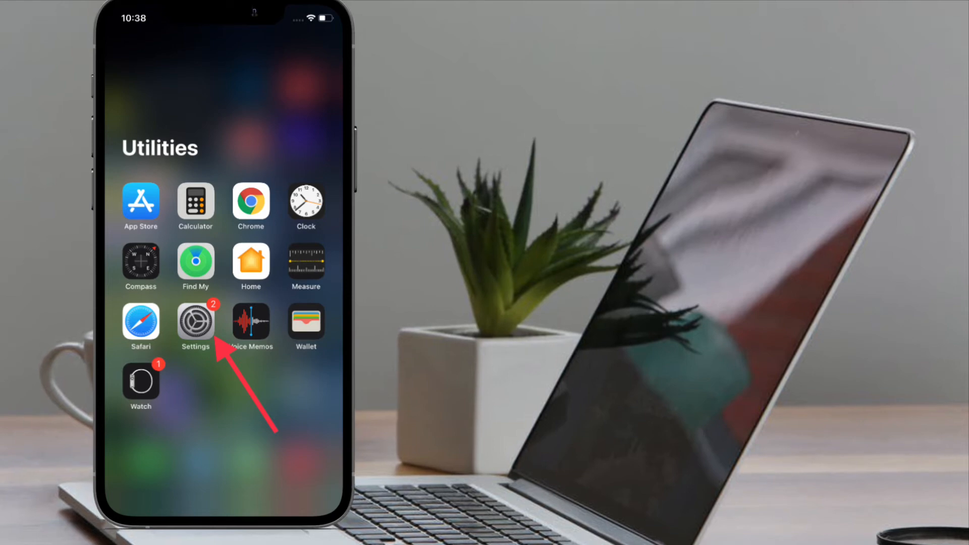
click(196, 326)
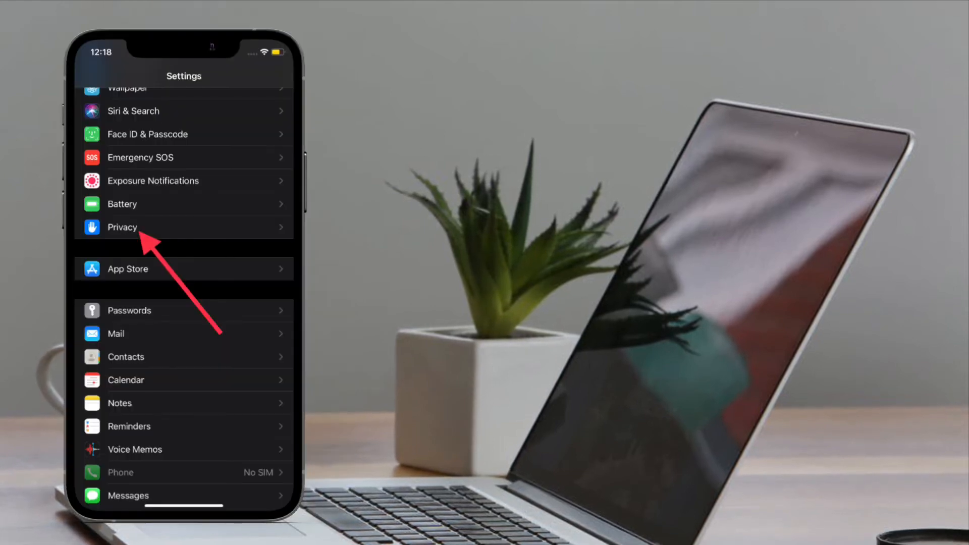
click(122, 227)
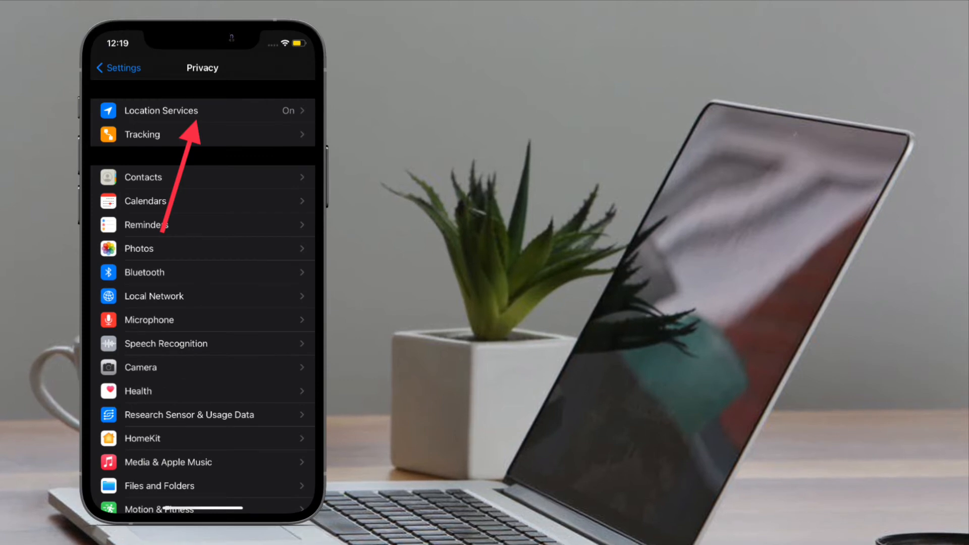
click(161, 110)
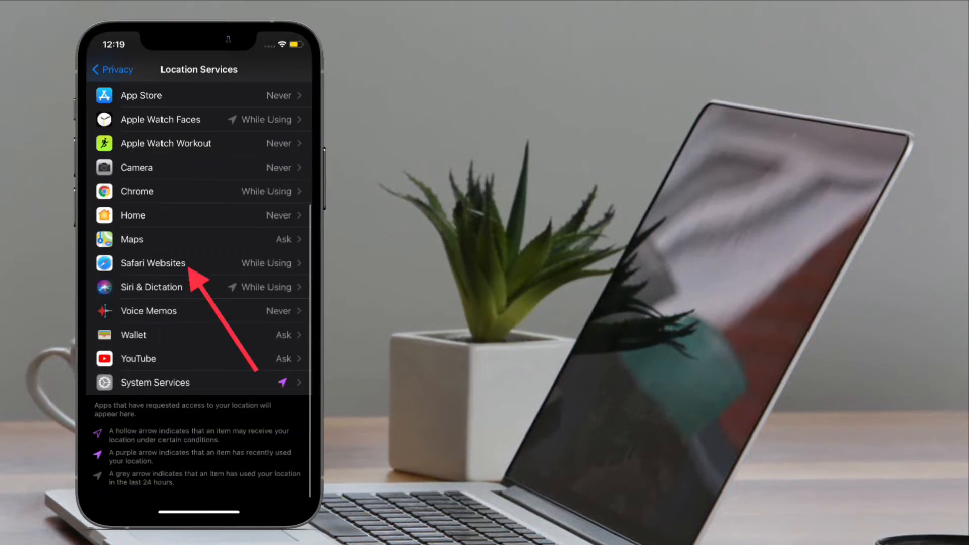
click(152, 262)
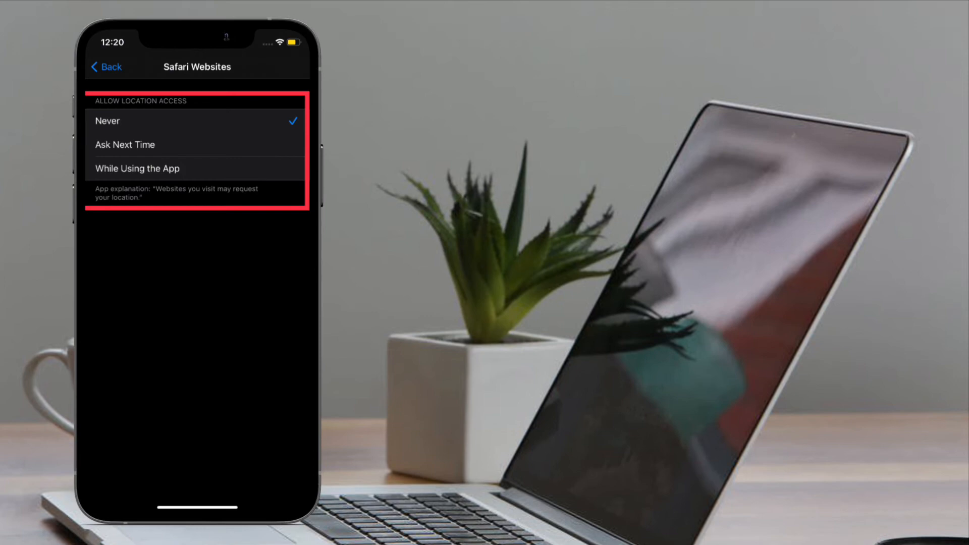